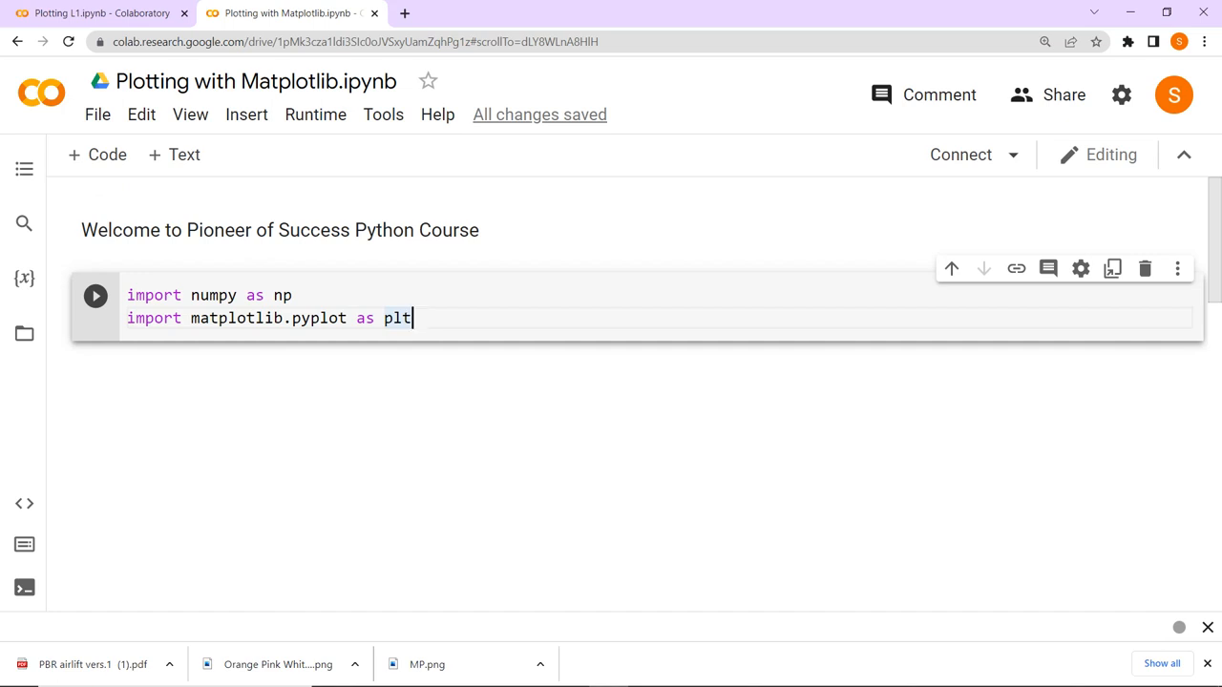
Define x=np.array([1,2,3,4,5,6,7,8,9,10]) and y as the even numbers 2 to 20, then begin plt.plot
key("enter")
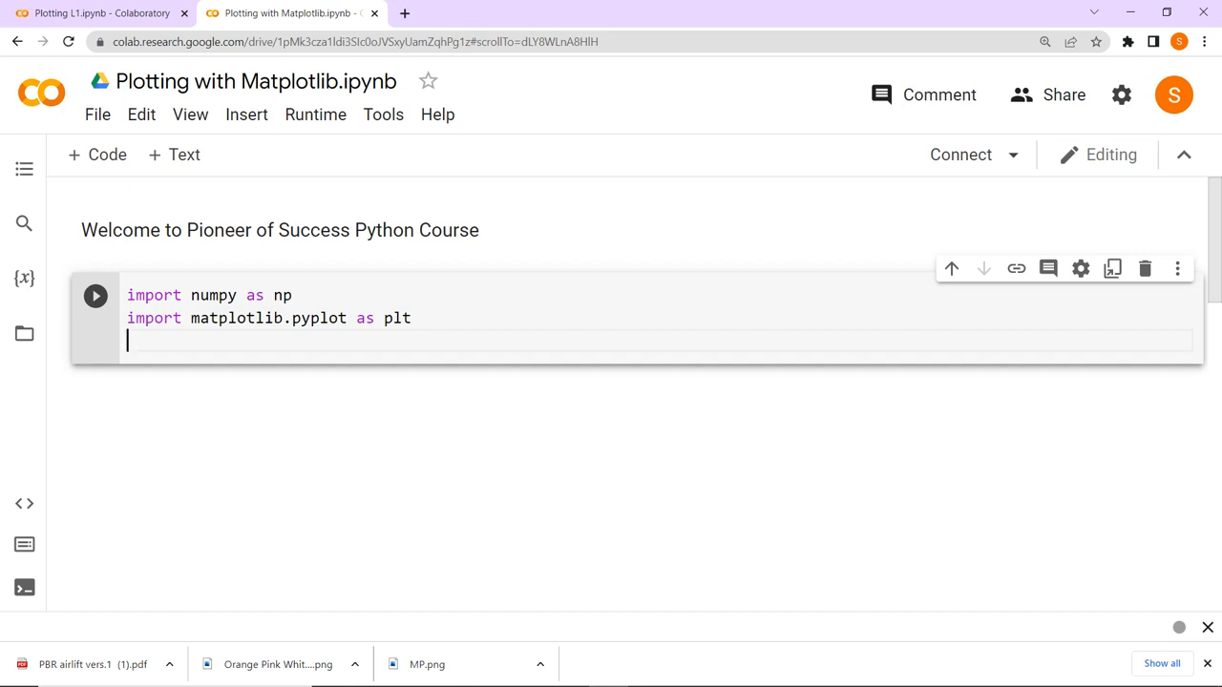
type("x=np.array([1,2,3,4,5,6,7,8,9,10])")
type("y=np.array([2,4,6,8,10,12,14,16,18,20")
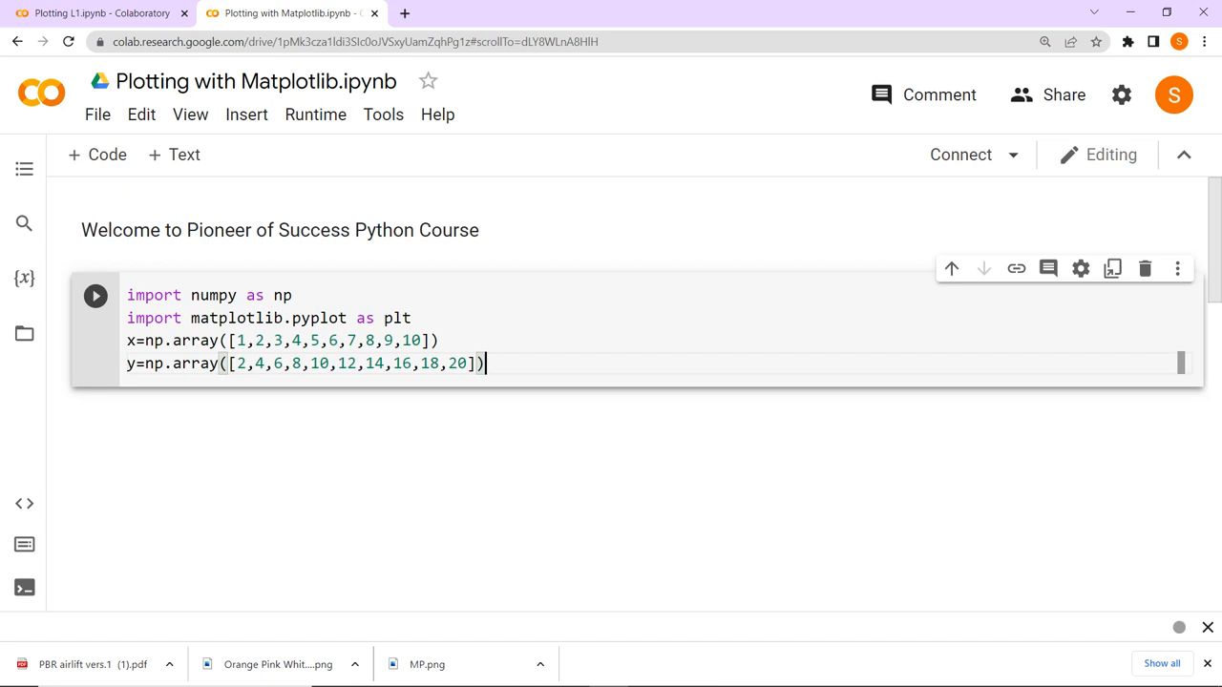
type("plt.plot")
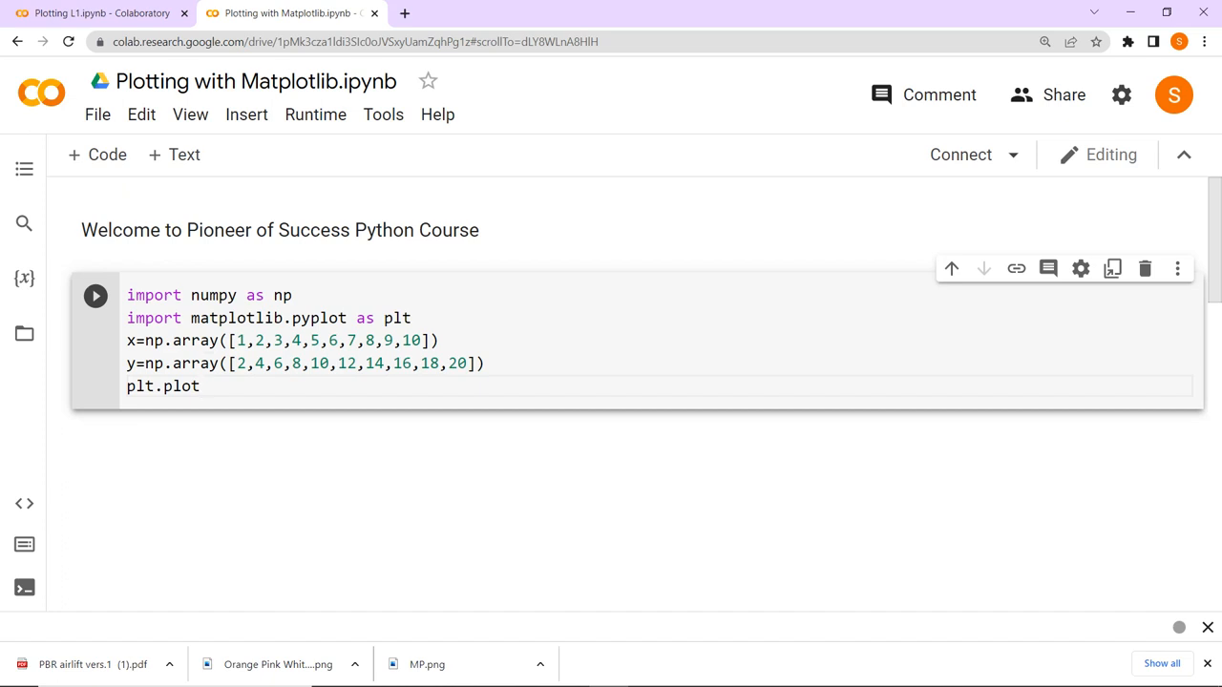
Complete plt.plot(x,y) and run the cell to show the rising straight line chart
type("(x,y)")
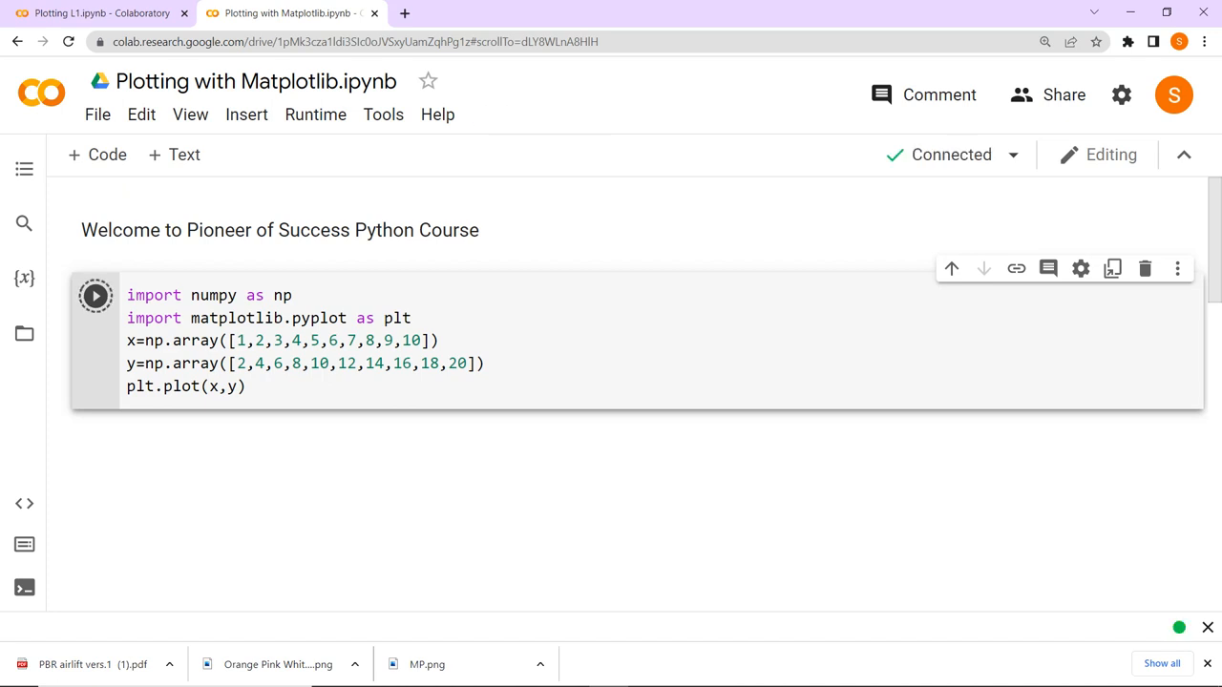
left_click(95, 294)
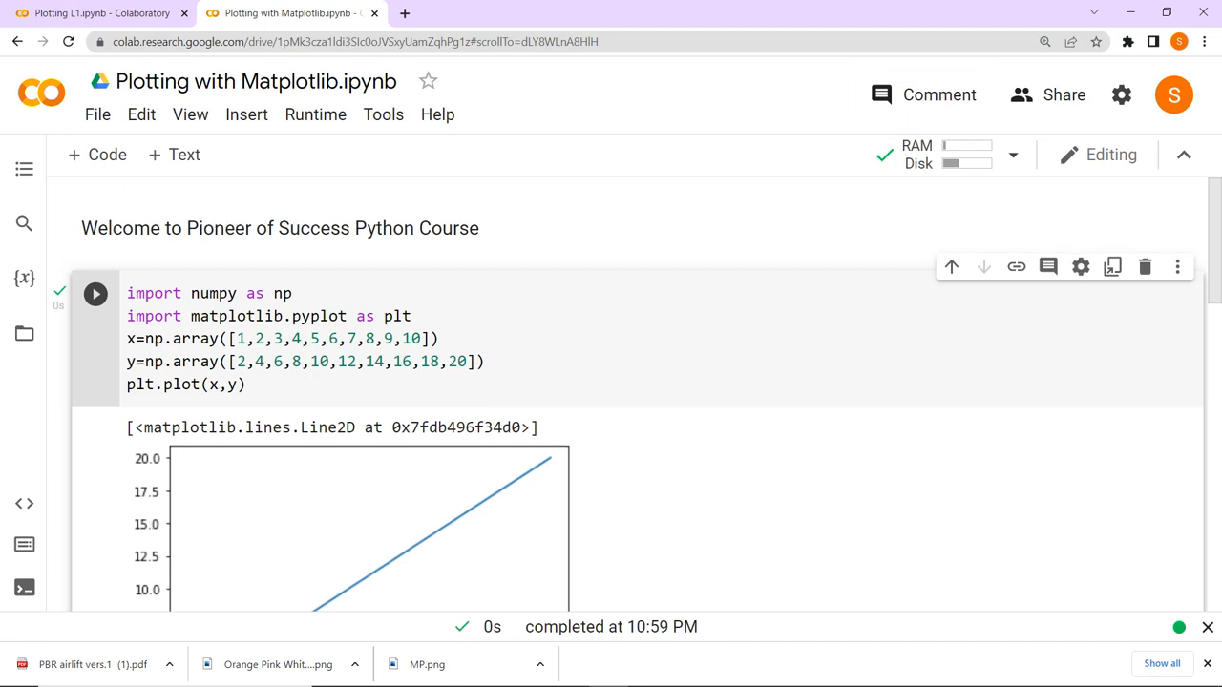
scroll("down", 3)
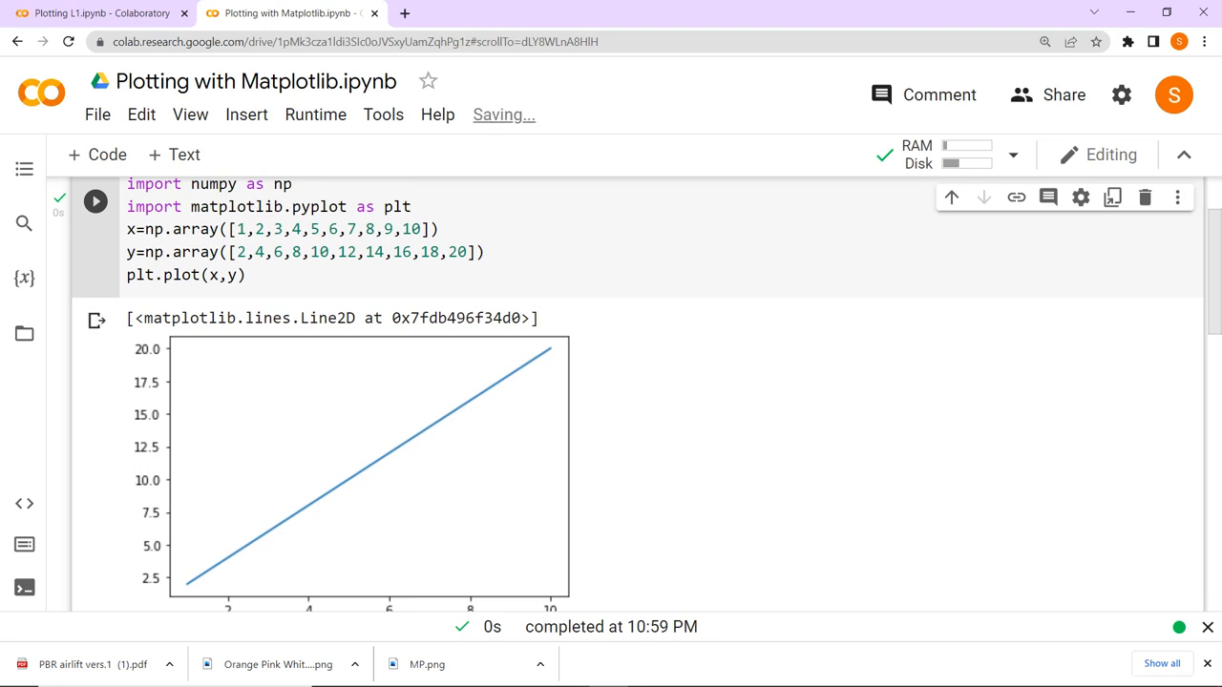
Add plt.figure(figsize=(8,5)) above the plot call so the chart renders 8 by 5
type("plt.figure(figsize=(")
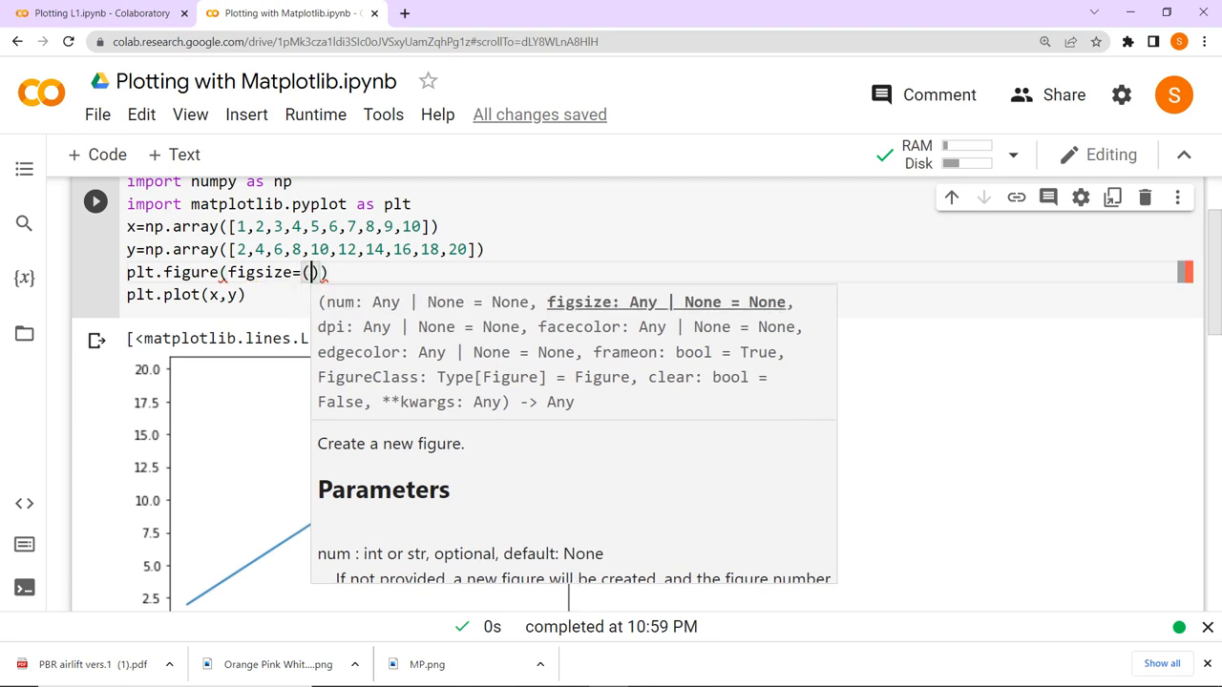
type("8,5")
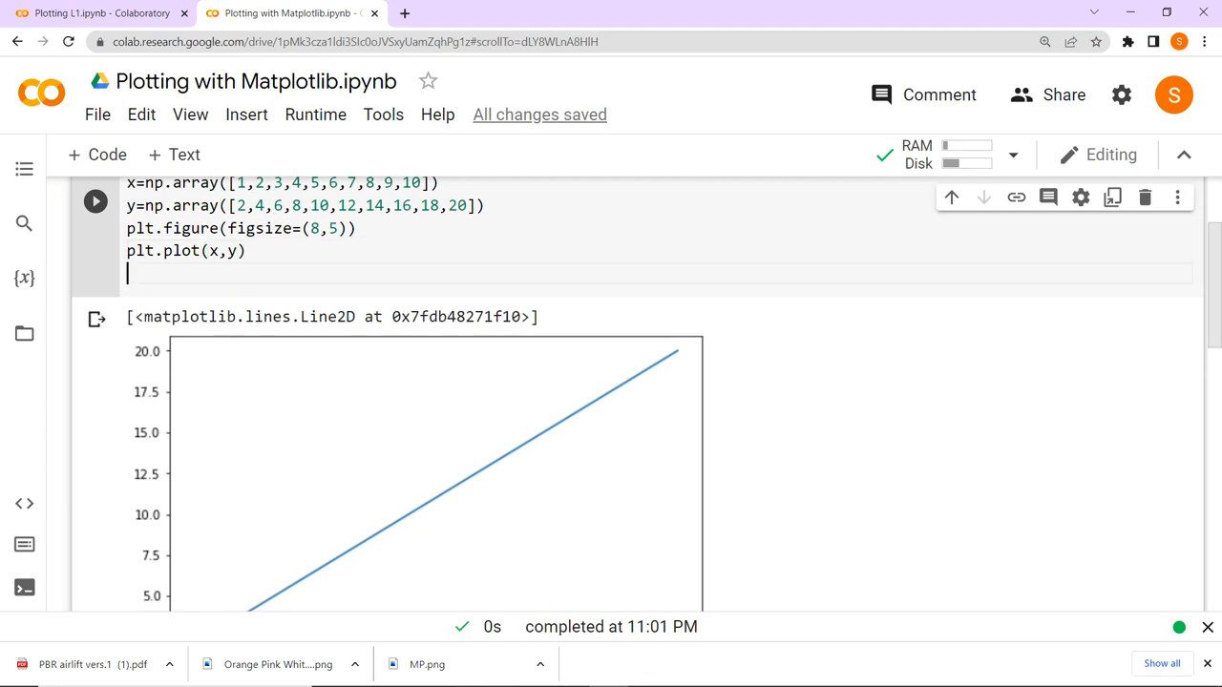
Add plt.title('A generic plot for learning') below the plot call
type("plt.title('A generic plot for learning")
type("plt.xlabel('X Axis")
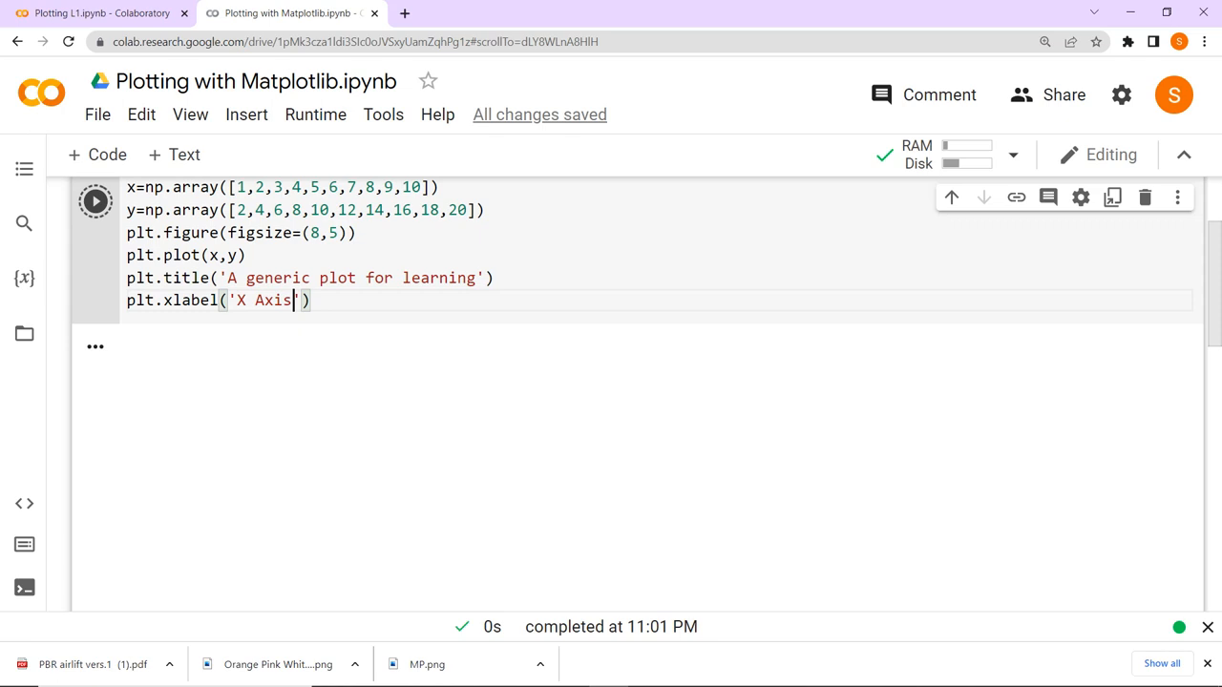
Add plt.xlabel('X Axis', fontsize = 14) to label the horizontal axis
type(", fontsize = 14")
type("a = np.linspace(-5,5,100")
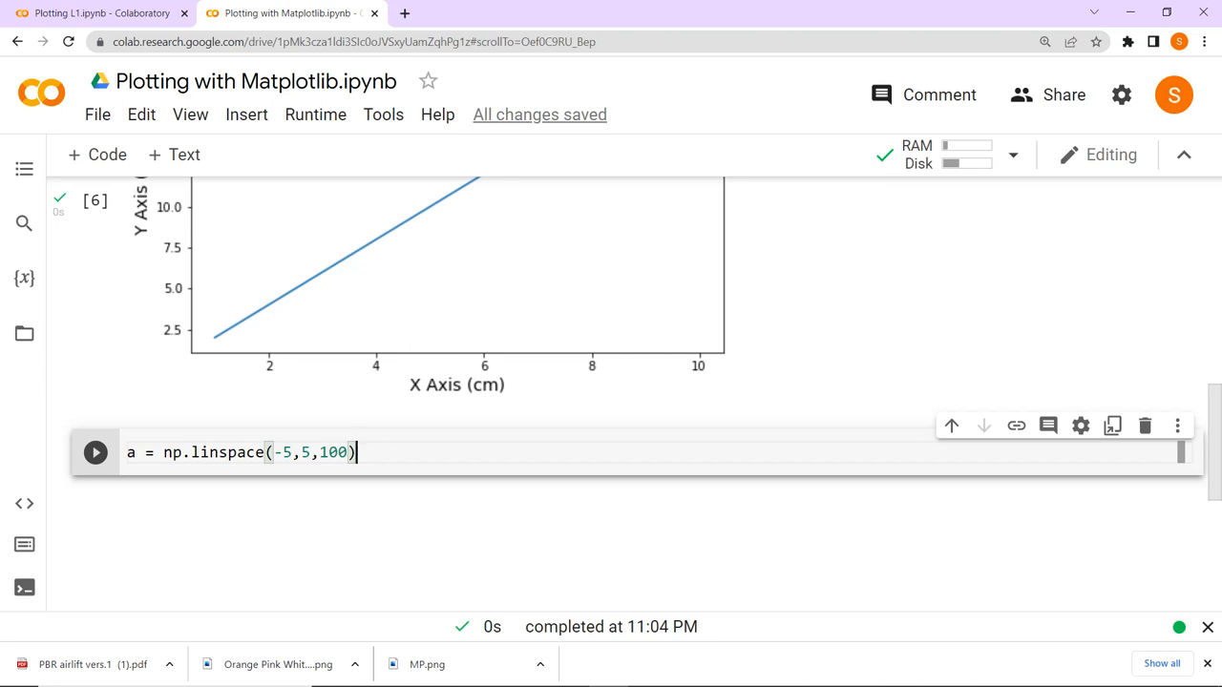
In the new cell after a = np.linspace(-5,5,100), write plt.plot(x, x**2) to plot the squares
type("plt.plot(x,)")
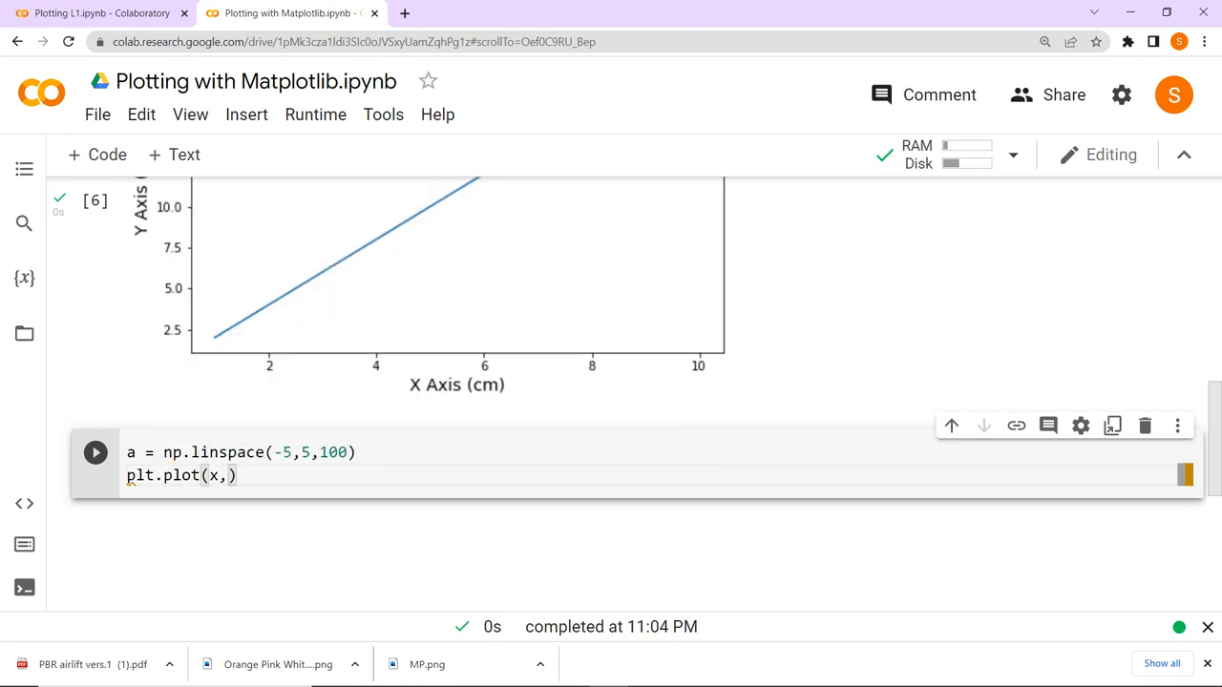
type("x**2")
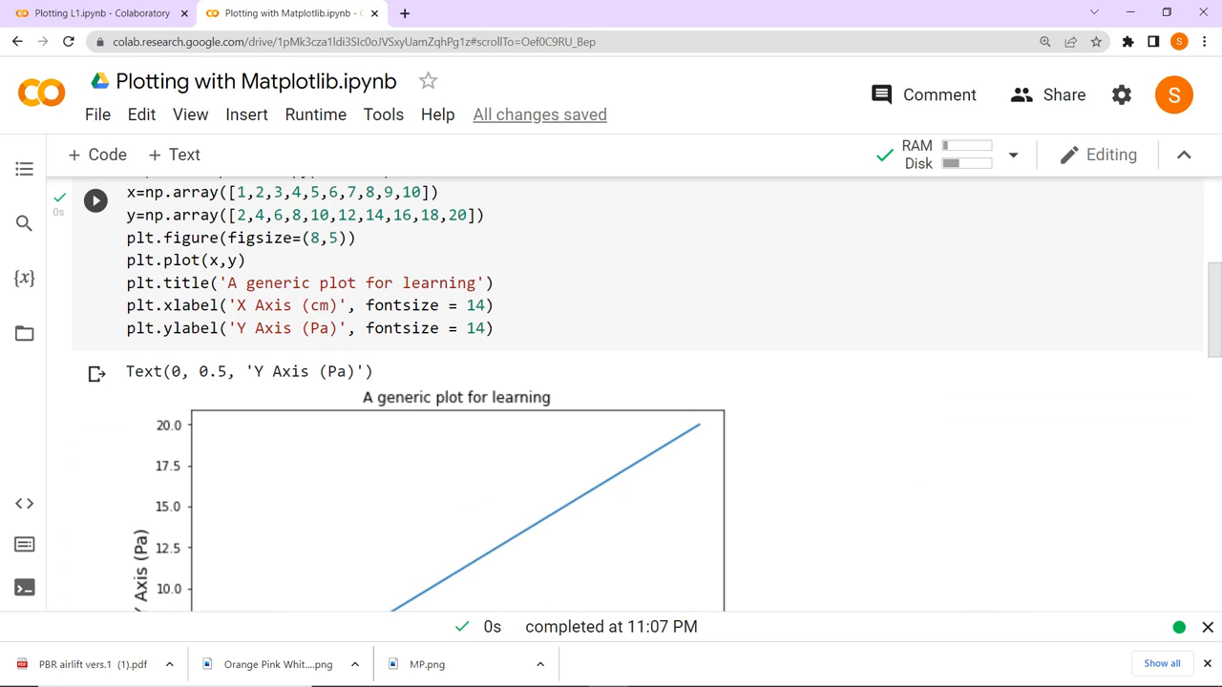
scroll("down", 3)
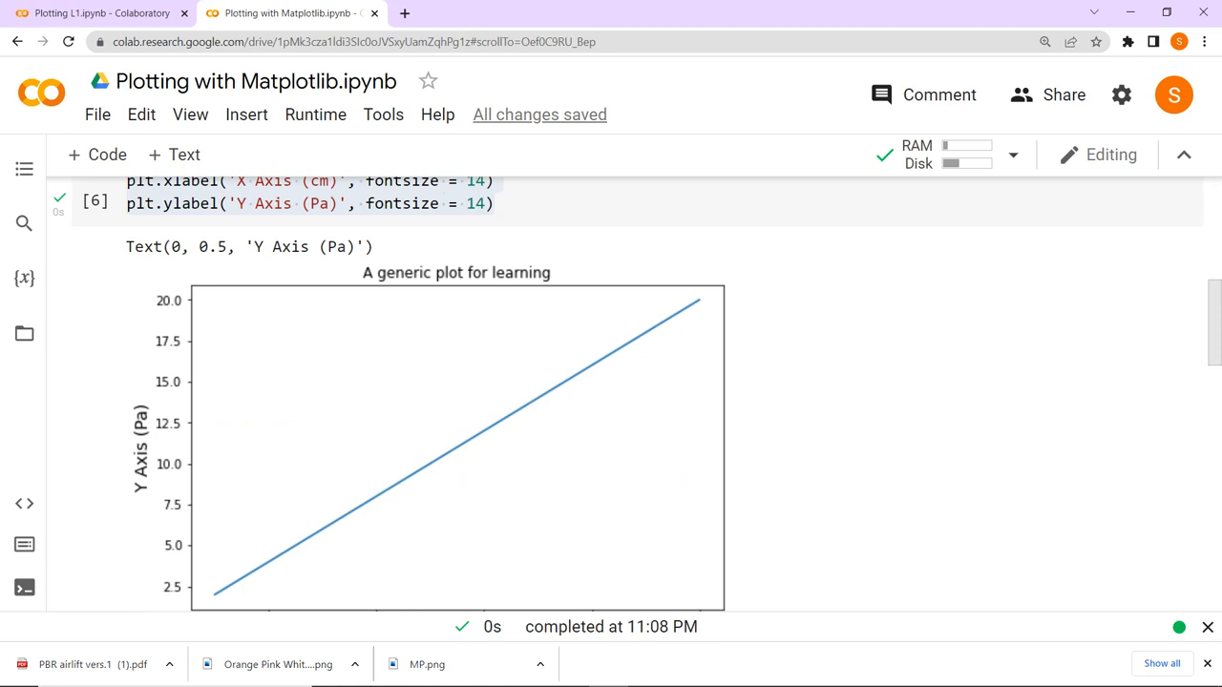